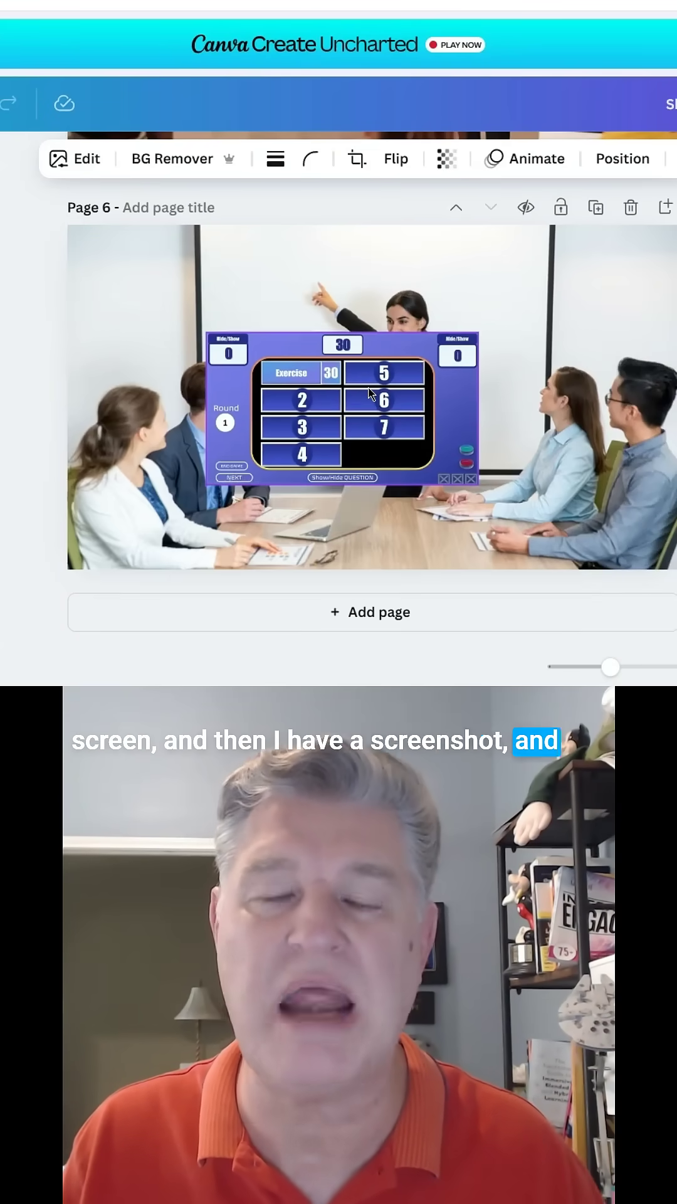
# Move the game-board screenshot slightly left over the meeting photo's whiteboard.
pyautogui.click(369, 395)
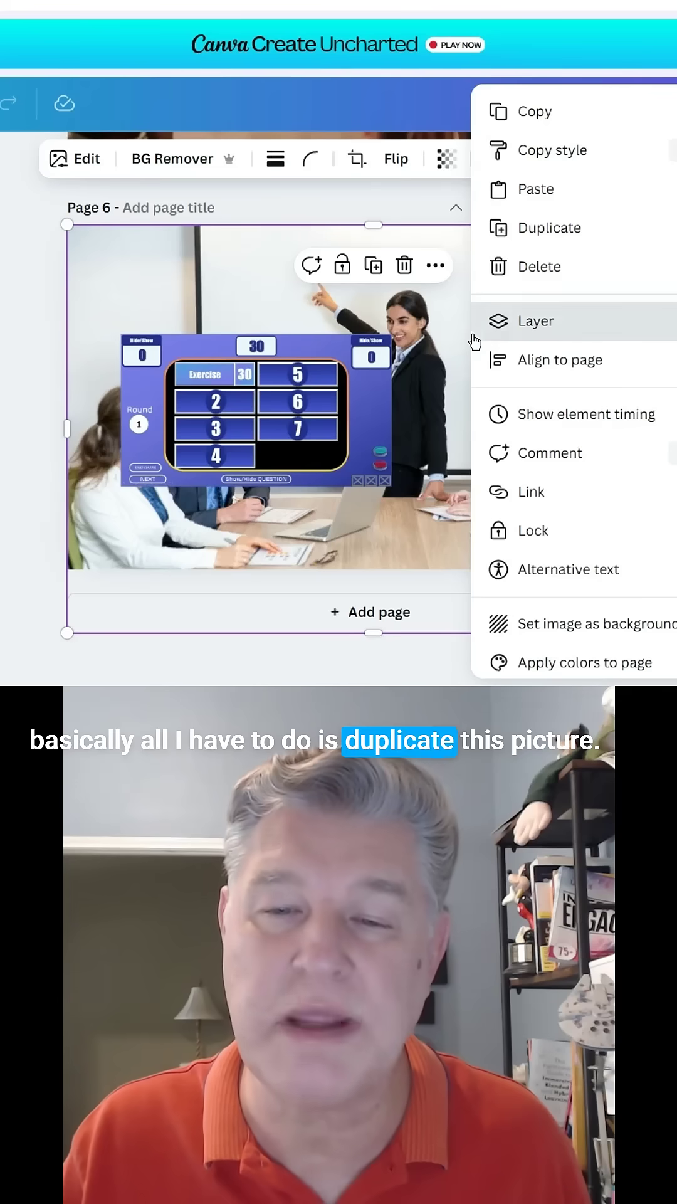
pyautogui.moveTo(555, 266)
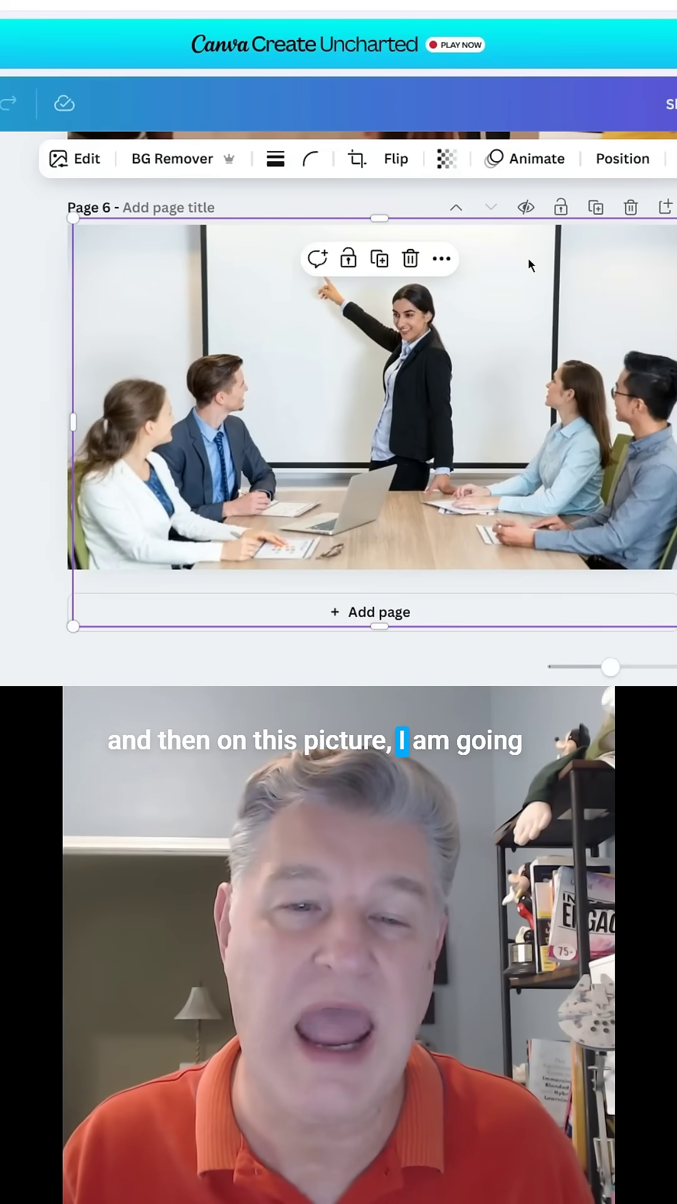
# Duplicate the meeting photo into a second, offset copy.
pyautogui.click(172, 158)
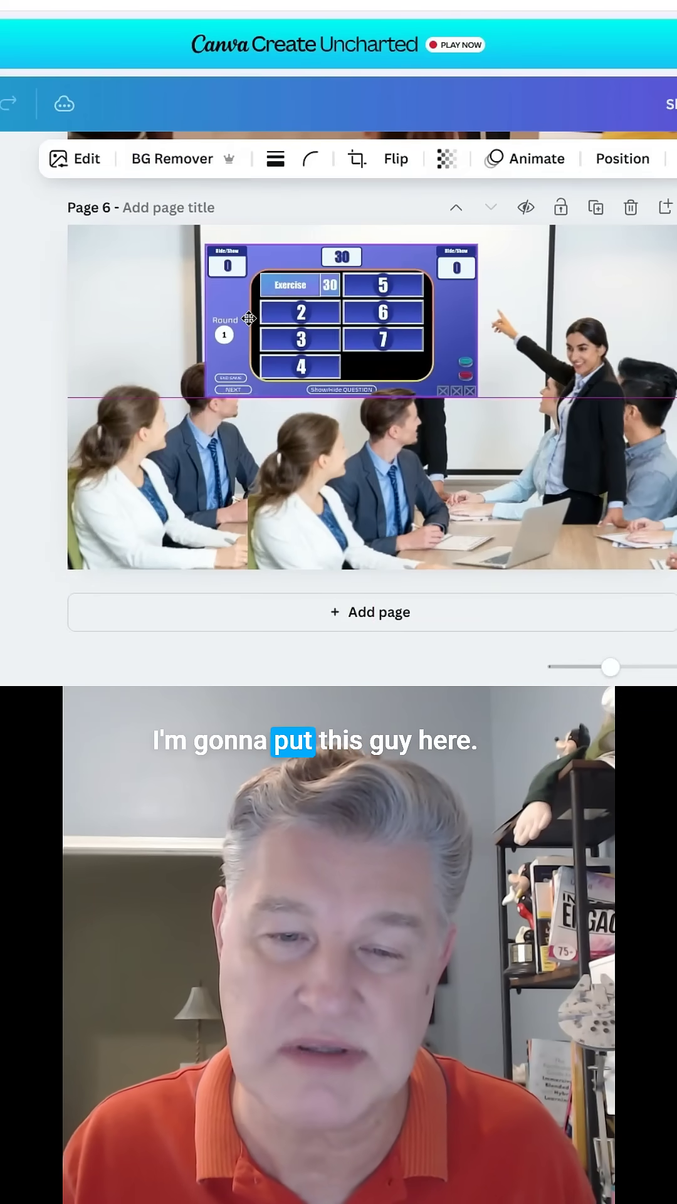
# Place the game-board screenshot on top across the upper whiteboard, beside the presenter's pointing hand.
pyautogui.click(342, 314)
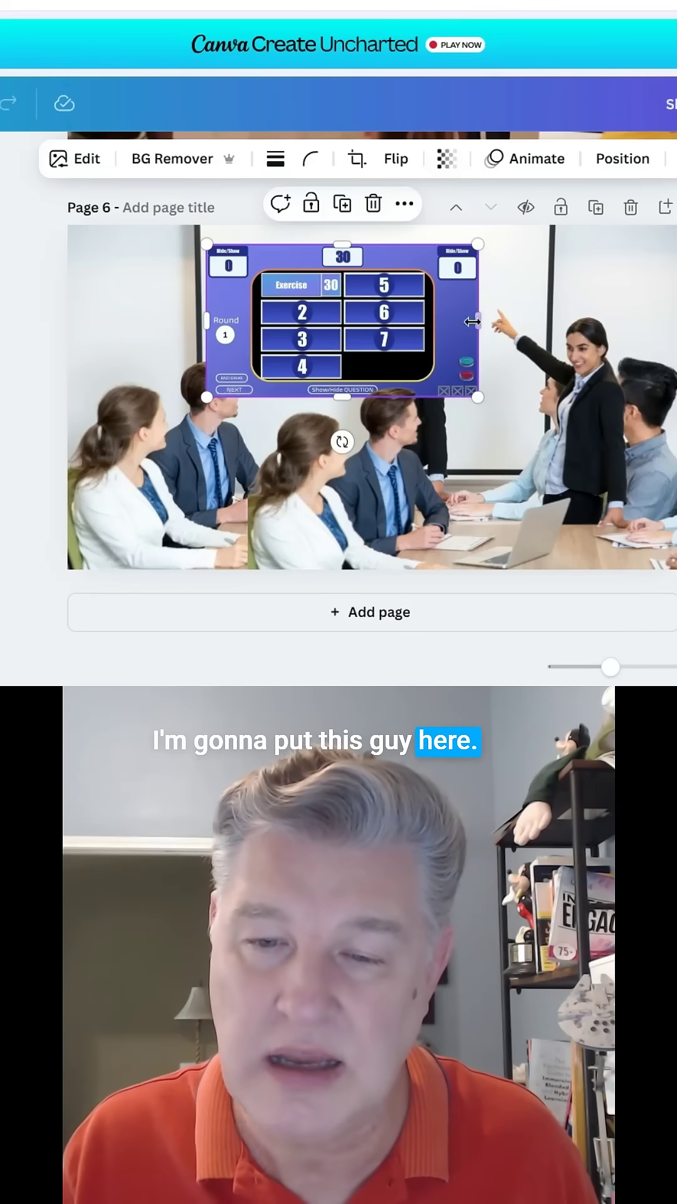